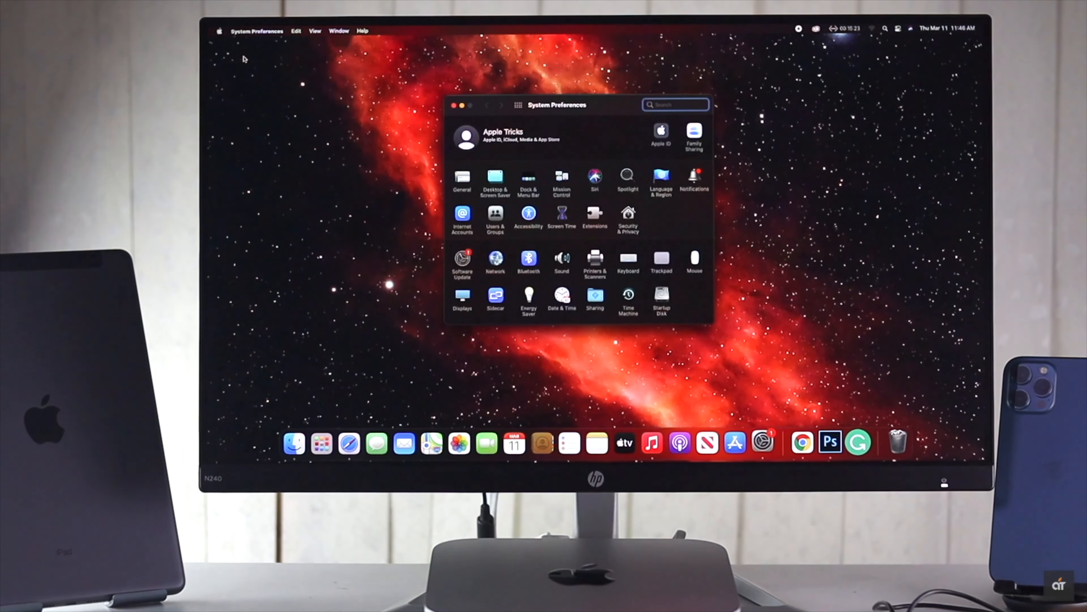
- Check for macOS updates from About This Mac, confirming the Mac runs Big Sur 11.2.2
click(529, 214)
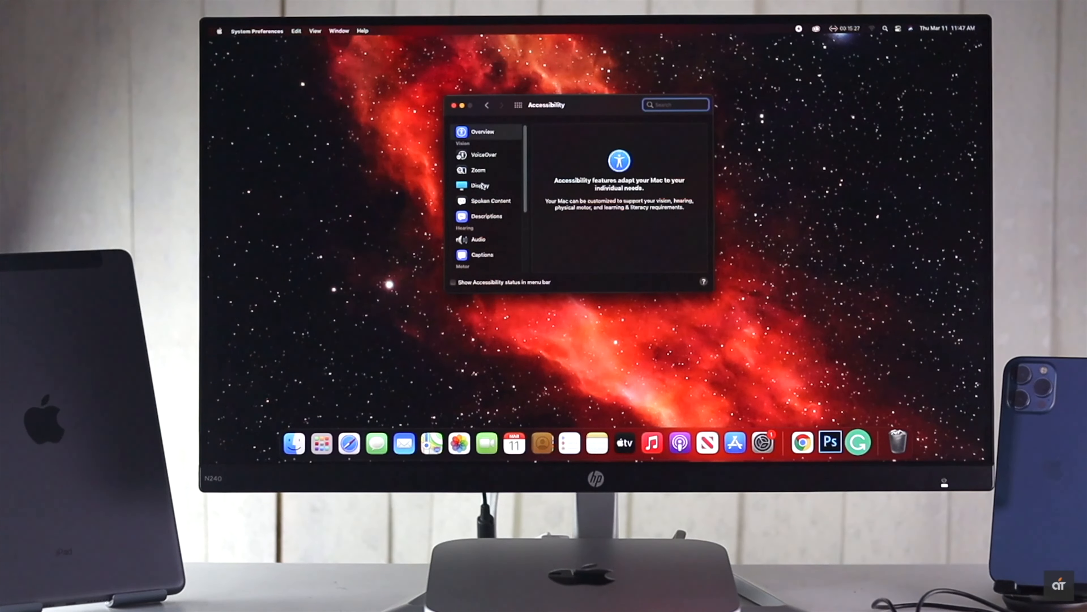
click(454, 105)
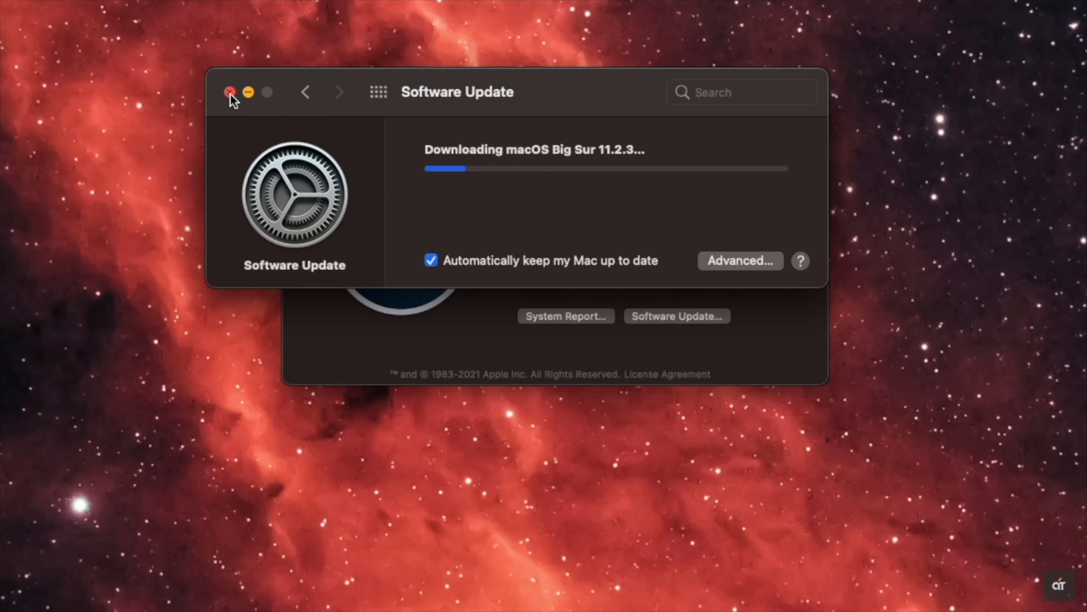
click(230, 92)
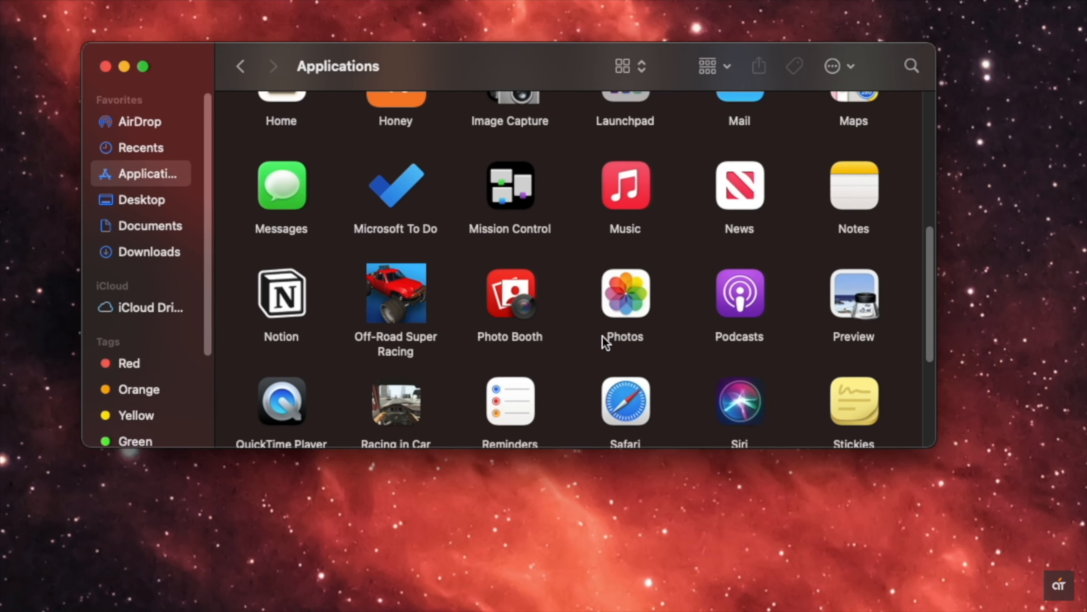
scroll(down, 3)
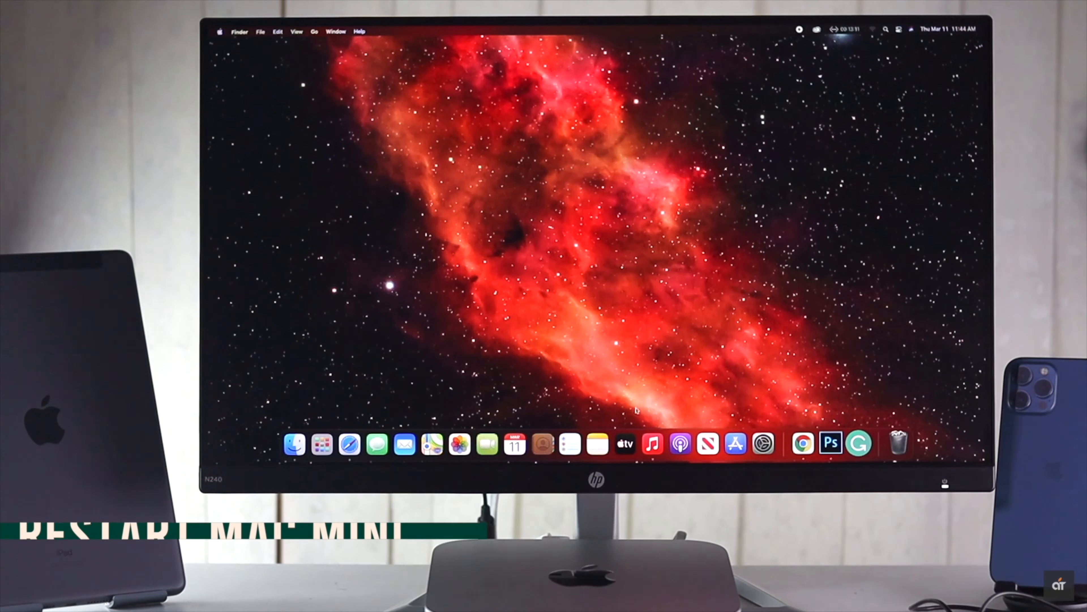
click(676, 316)
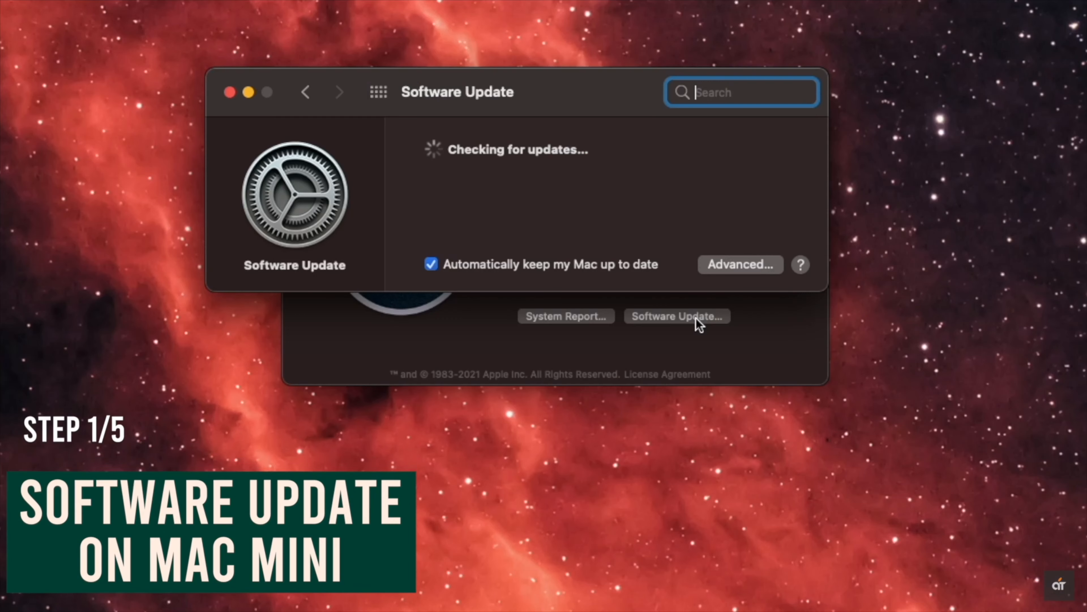
mouse_move(614, 188)
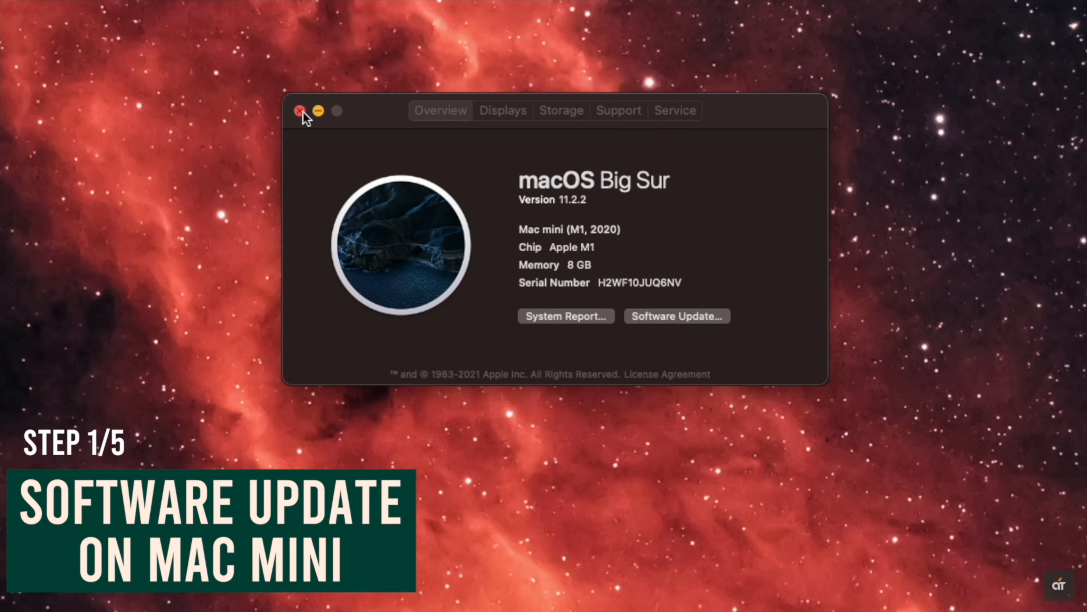
- Start installing the macOS Big Sur 11.2.3 update via About This Mac's Software Update
click(28, 12)
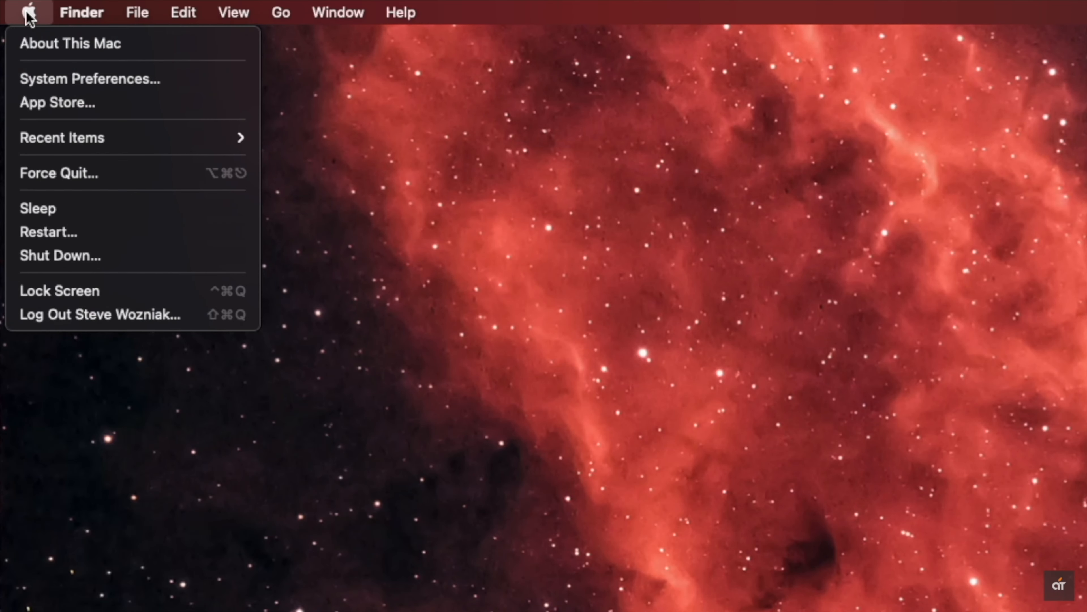
click(70, 43)
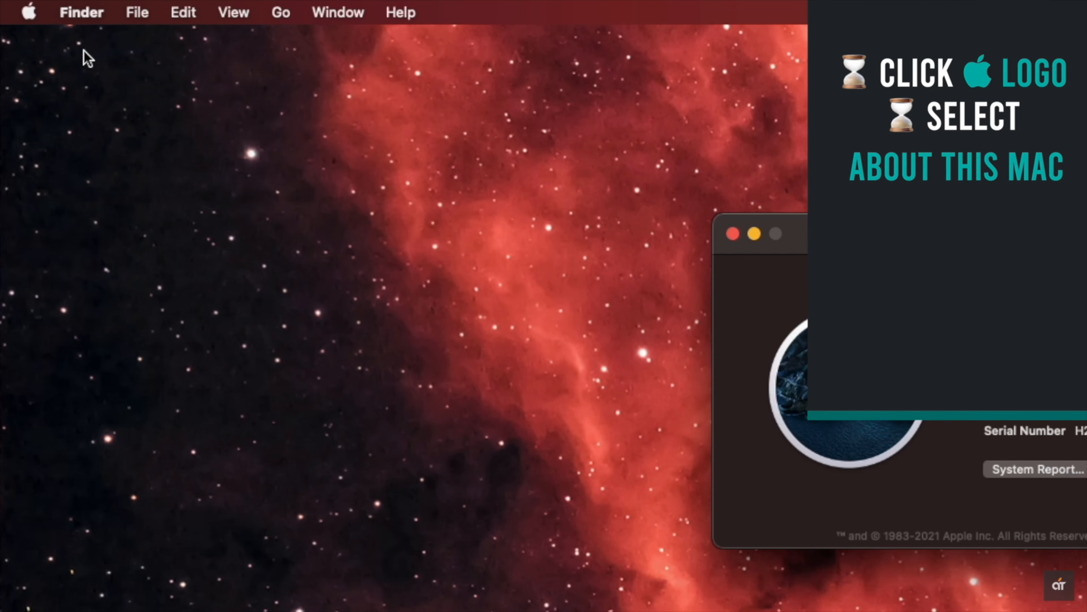
click(601, 328)
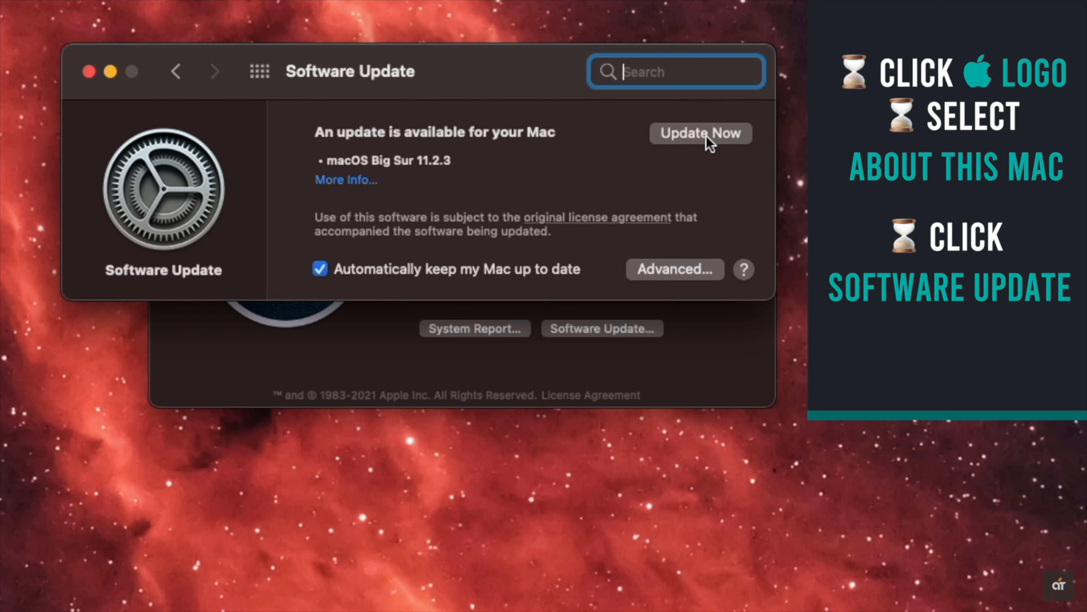
click(700, 133)
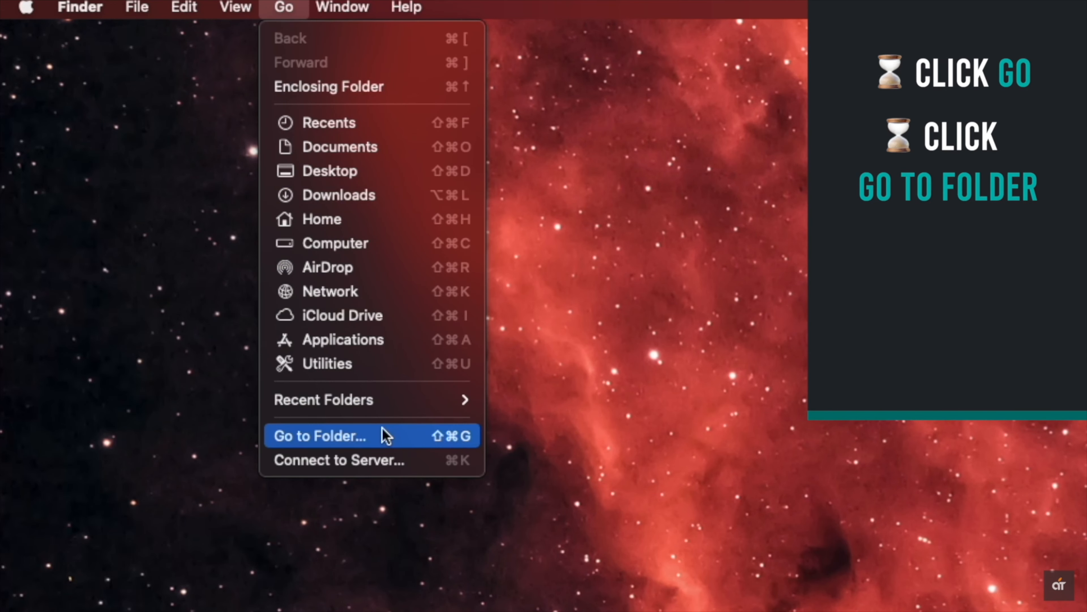
- Jump to ~/Library/Caches using Finder's Go to Folder
click(319, 436)
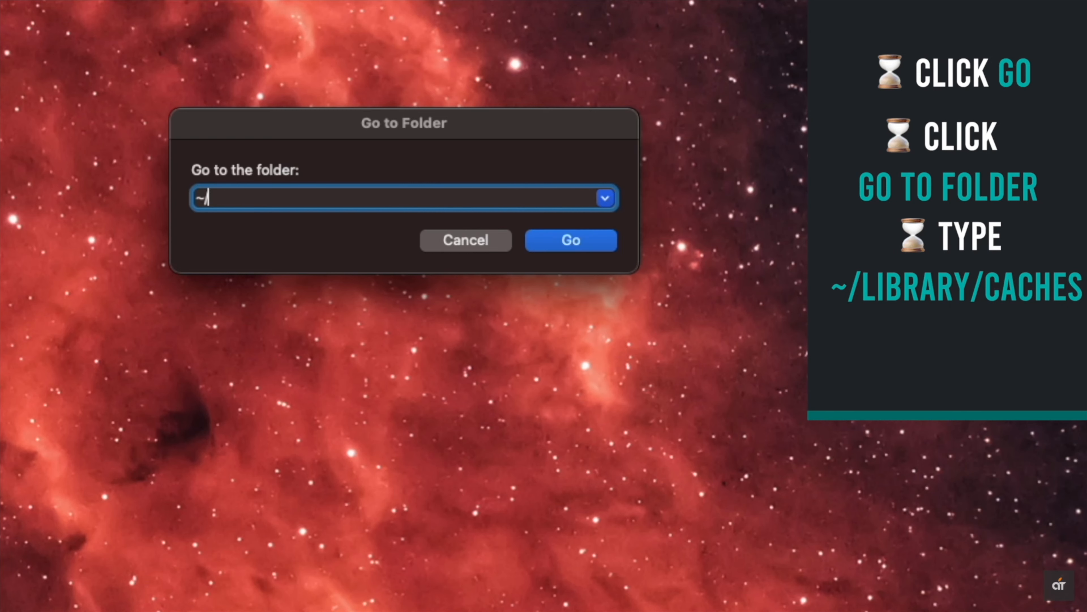
text(li)
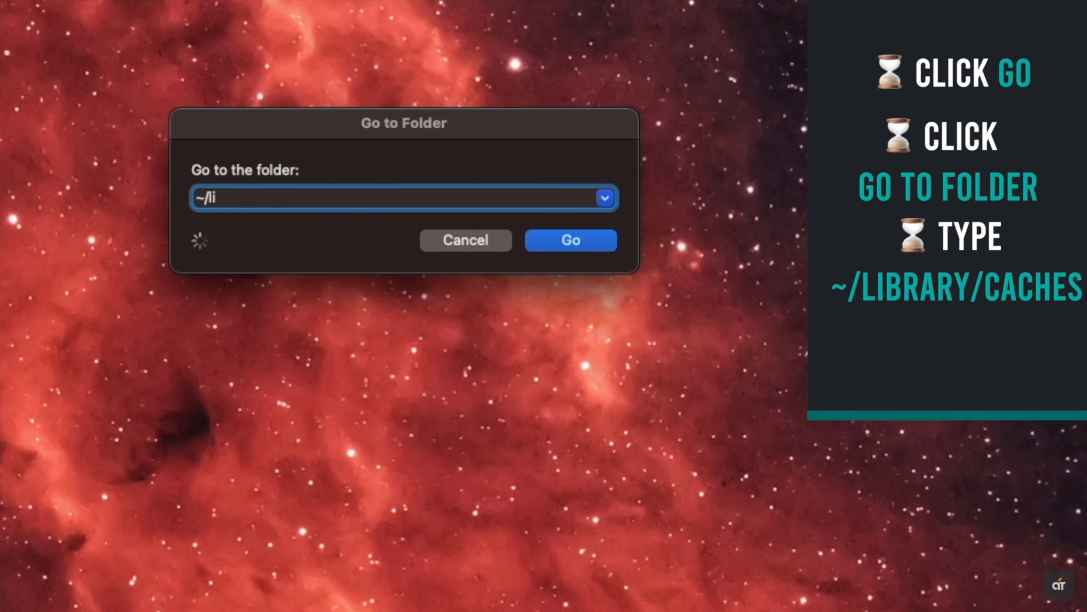
text(~/Library/Caches)
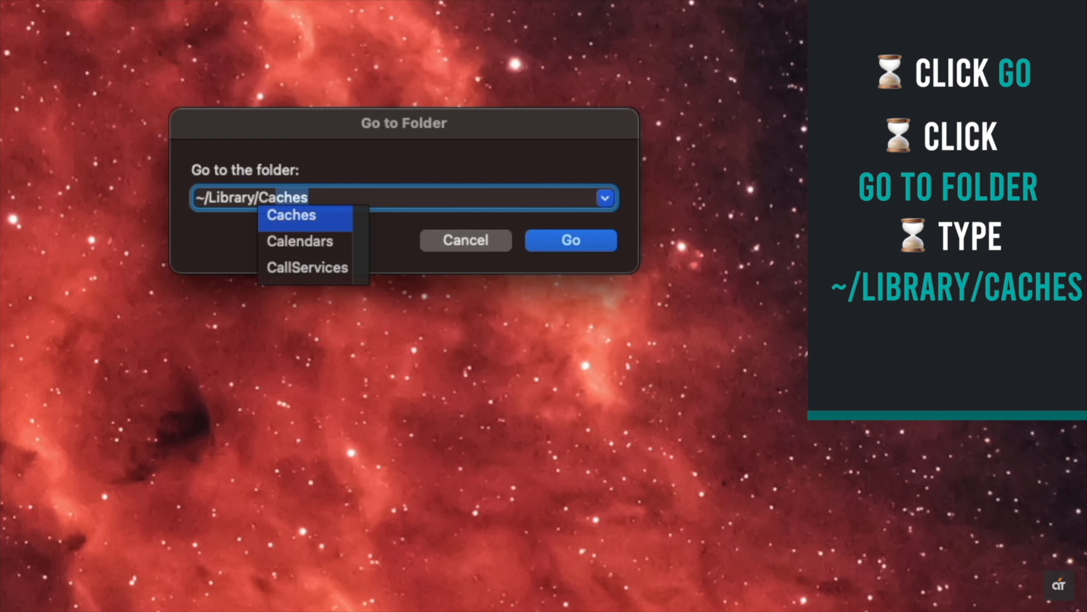
click(570, 240)
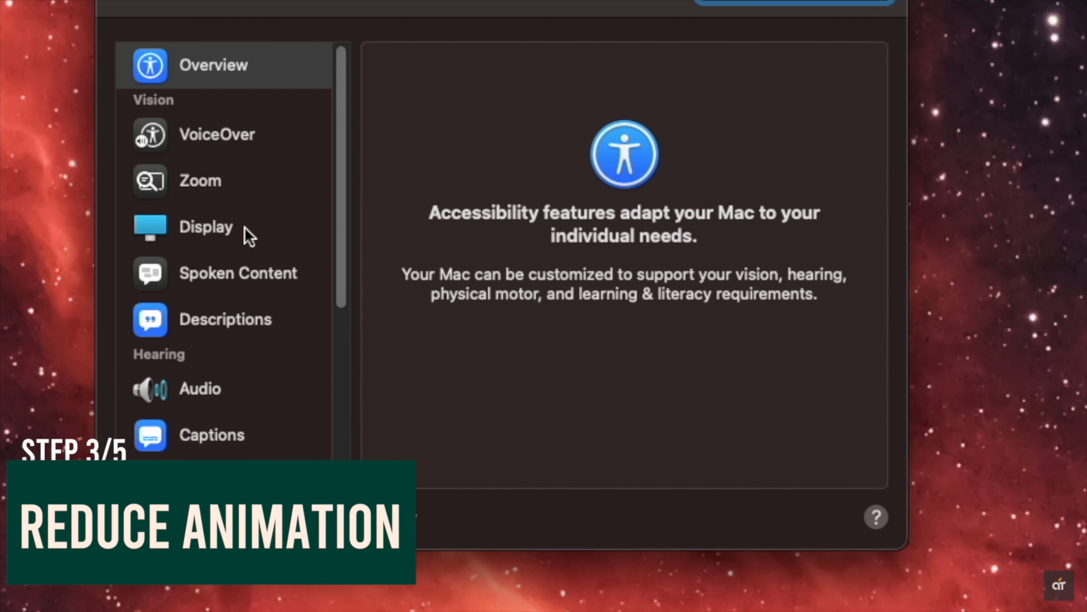
- Enable Reduce motion in the Display accessibility options
click(205, 226)
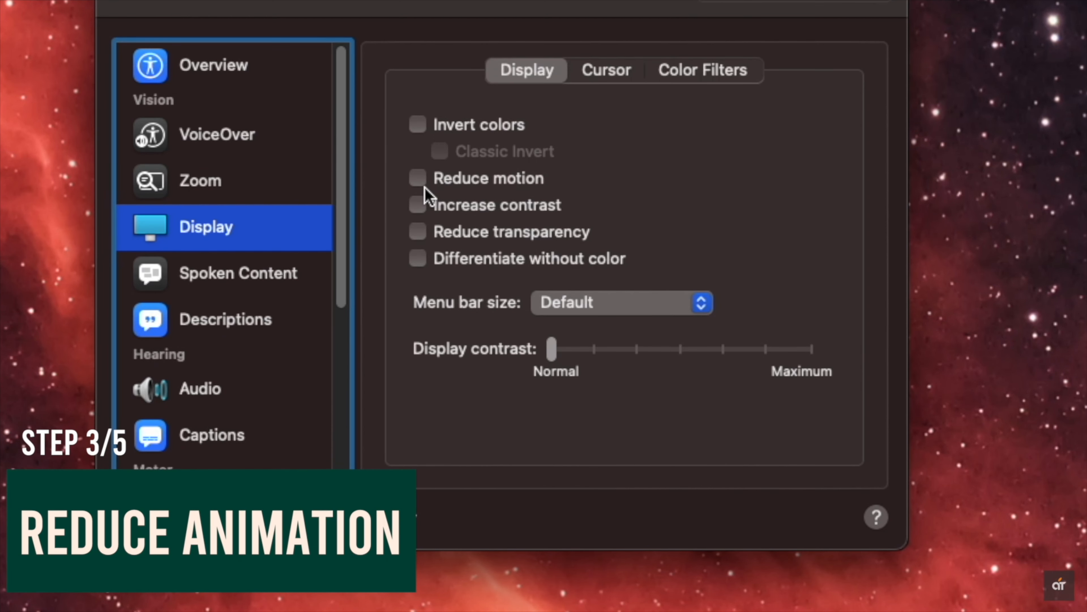
mouse_move(423, 191)
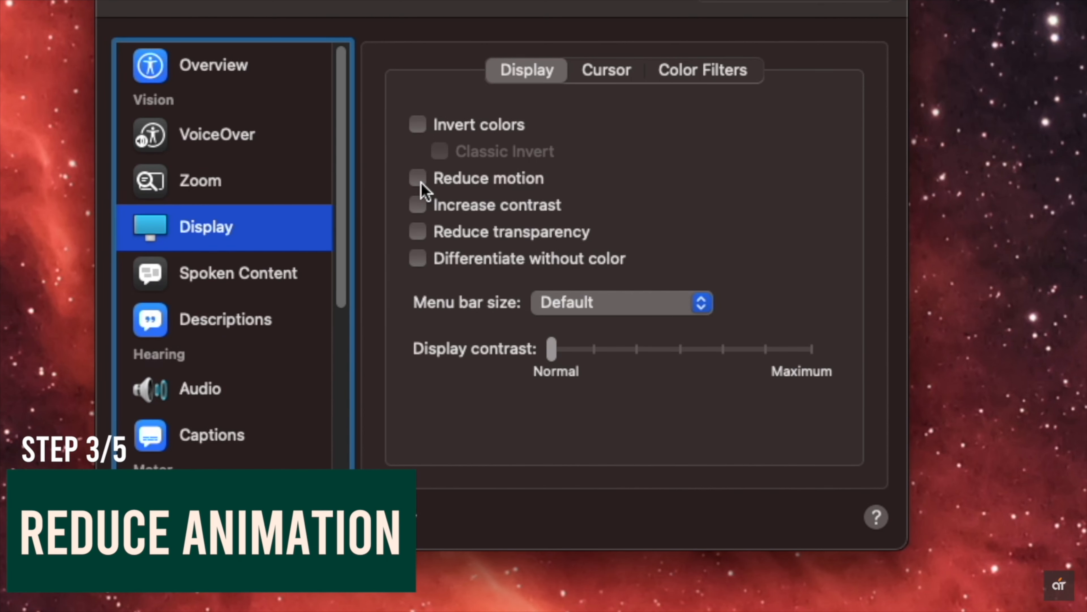
click(81, 16)
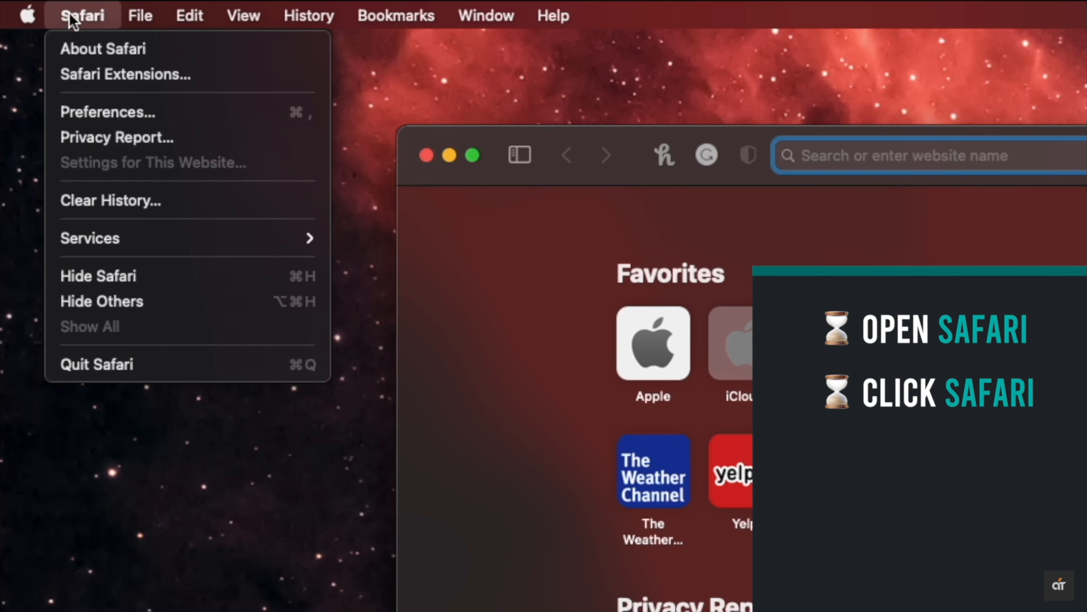
- Turn off the Grammarly for Safari and Honey extensions in Safari's preferences
click(108, 111)
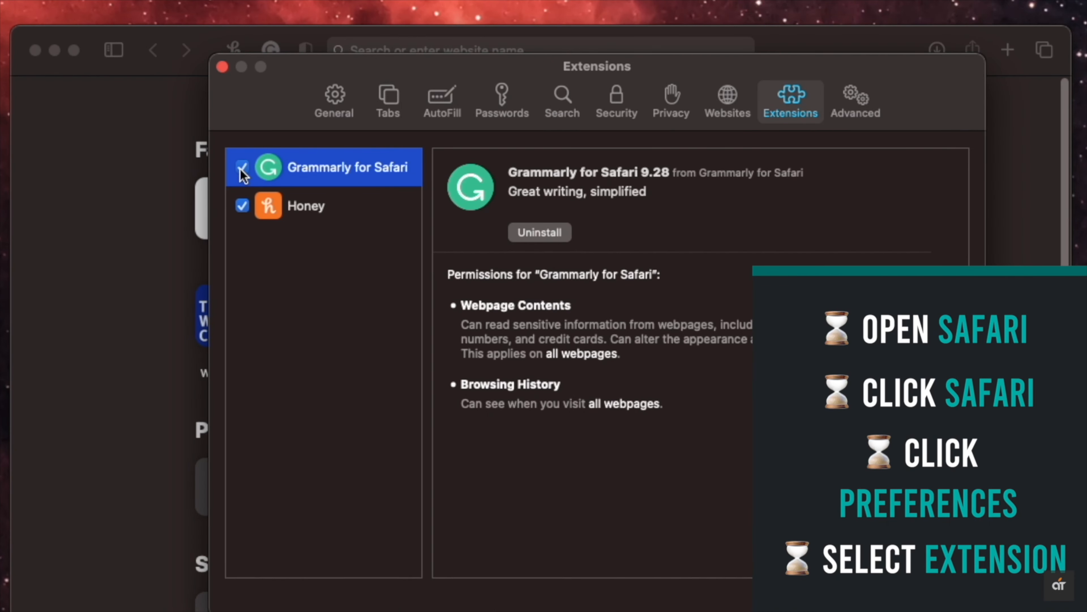
click(242, 167)
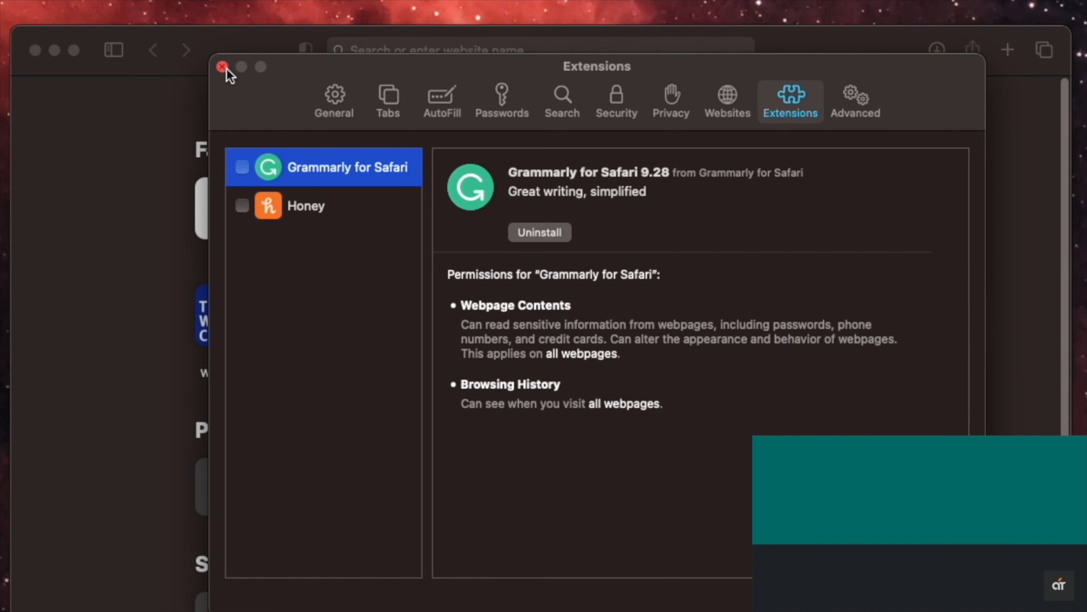
click(222, 66)
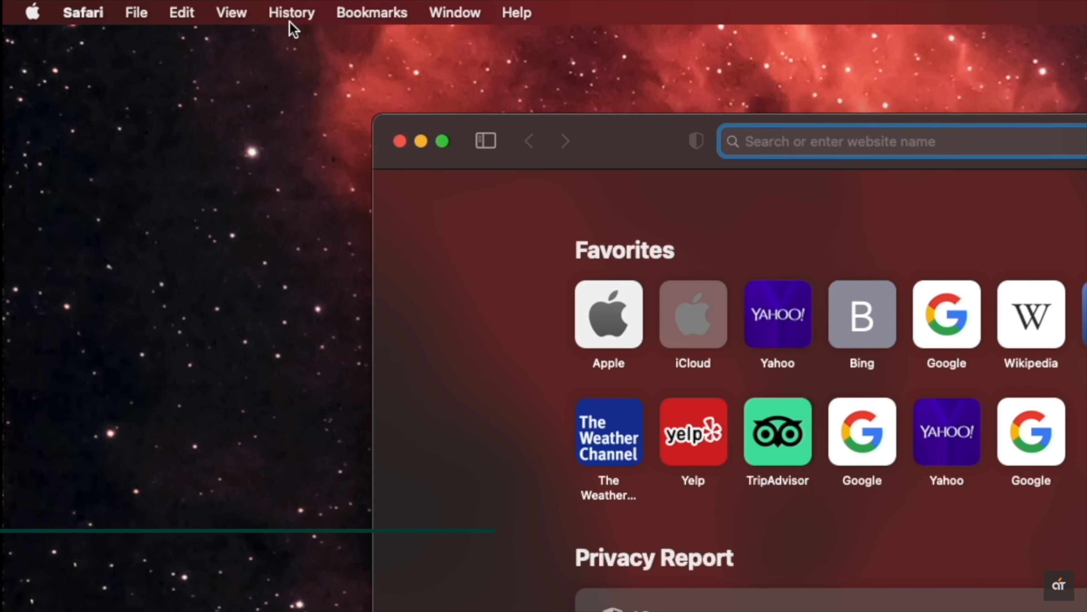
- Clear Safari's browsing history and close the browser window
click(291, 12)
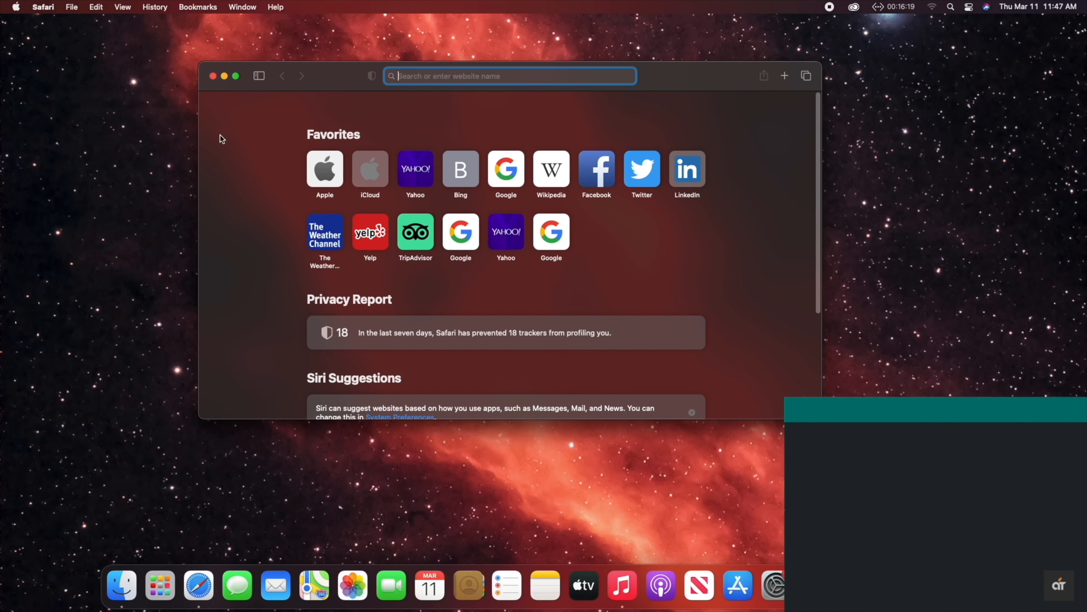
click(213, 76)
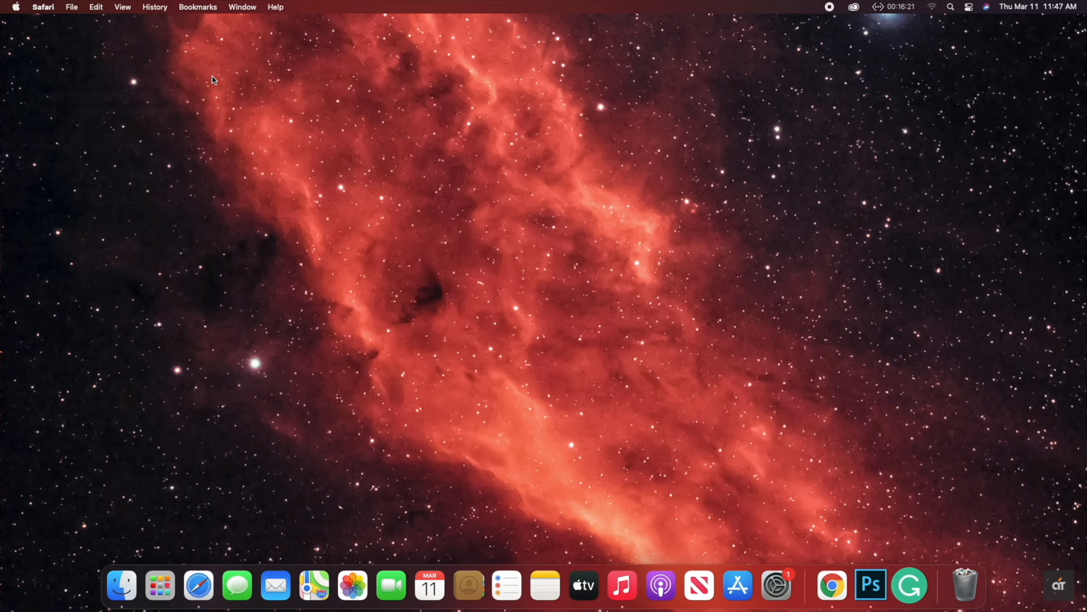
- Show the Applications folder in Finder and scroll down to WhatsApp for removal
click(120, 584)
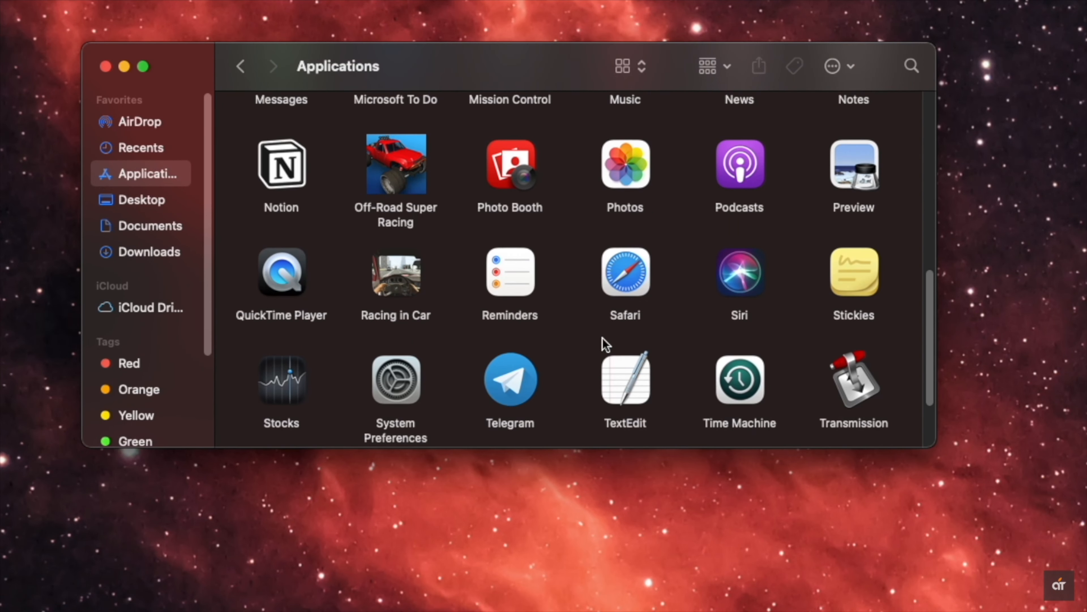
scroll(down, 3)
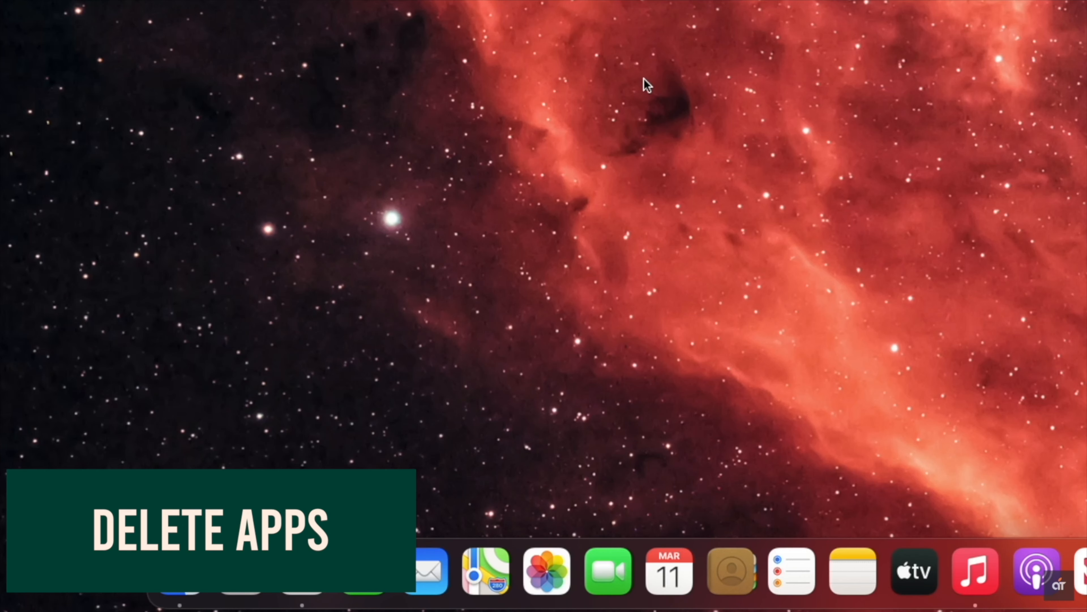
click(179, 571)
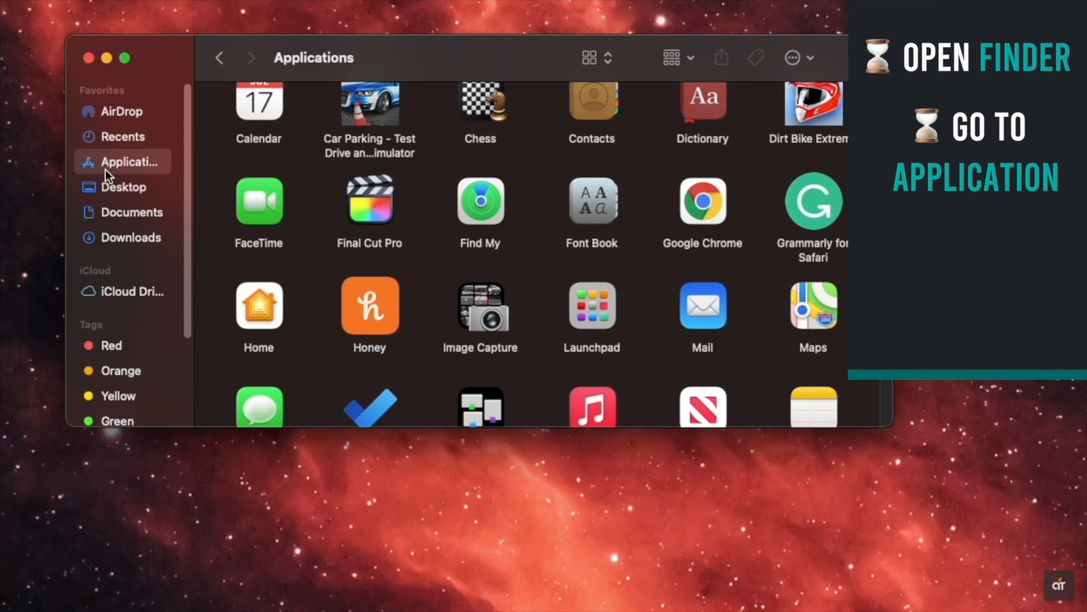
scroll(down, 3)
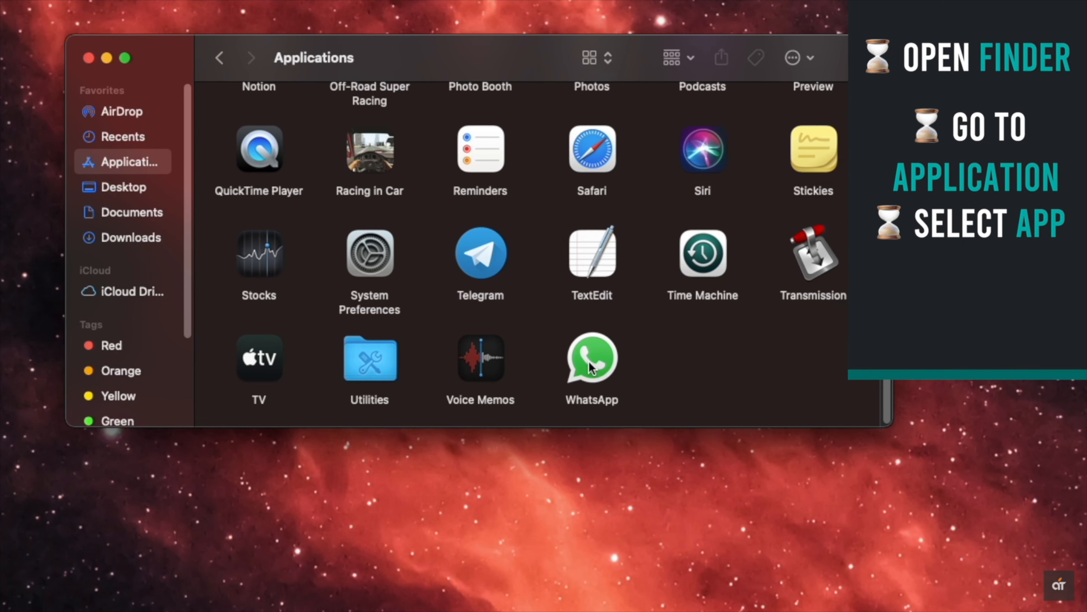